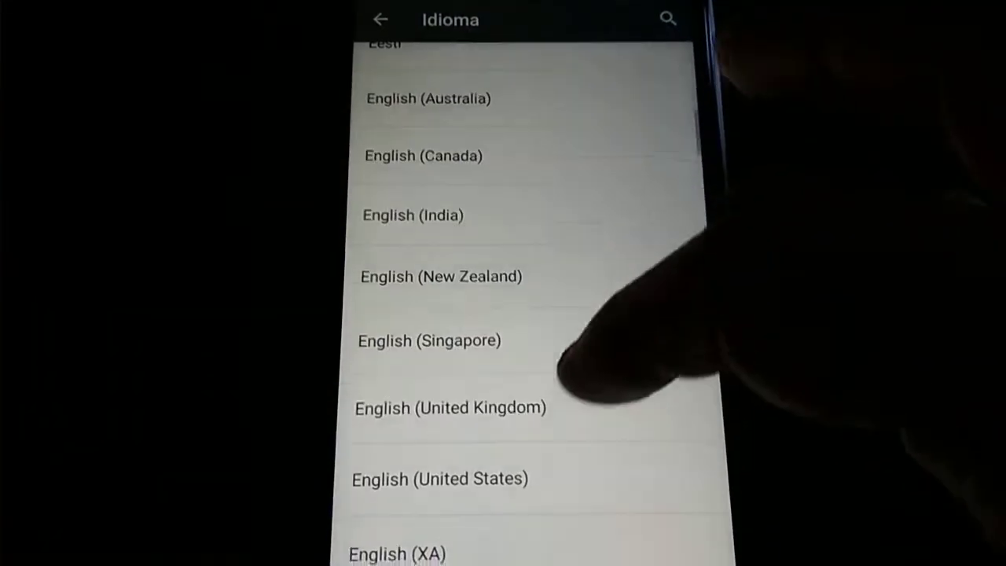
- Select English (United Kingdom) from the language list as the system language
click(453, 407)
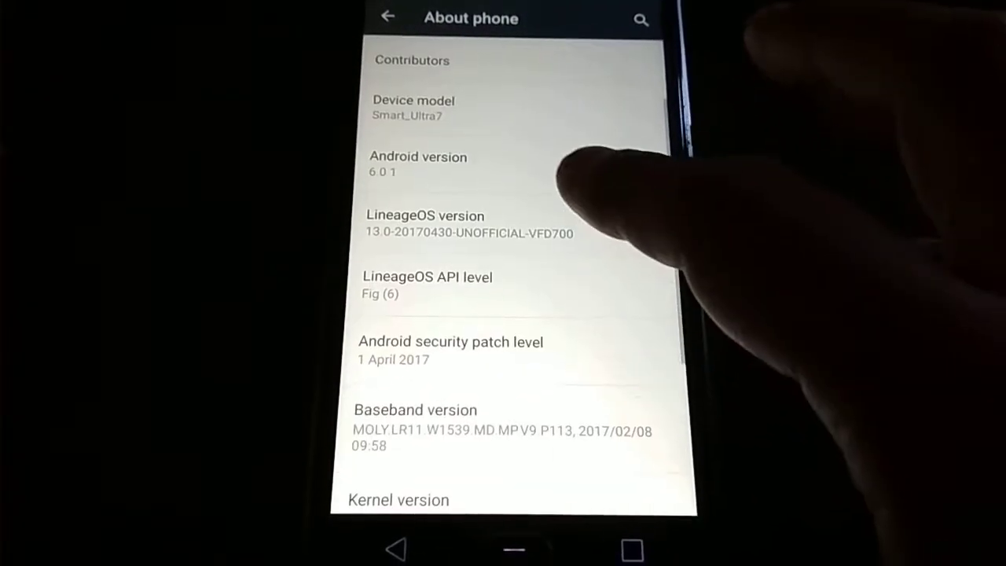
- Scroll through About phone to Android 6.0.1, LineageOS 13.0 and security patch level
scroll(down, 3)
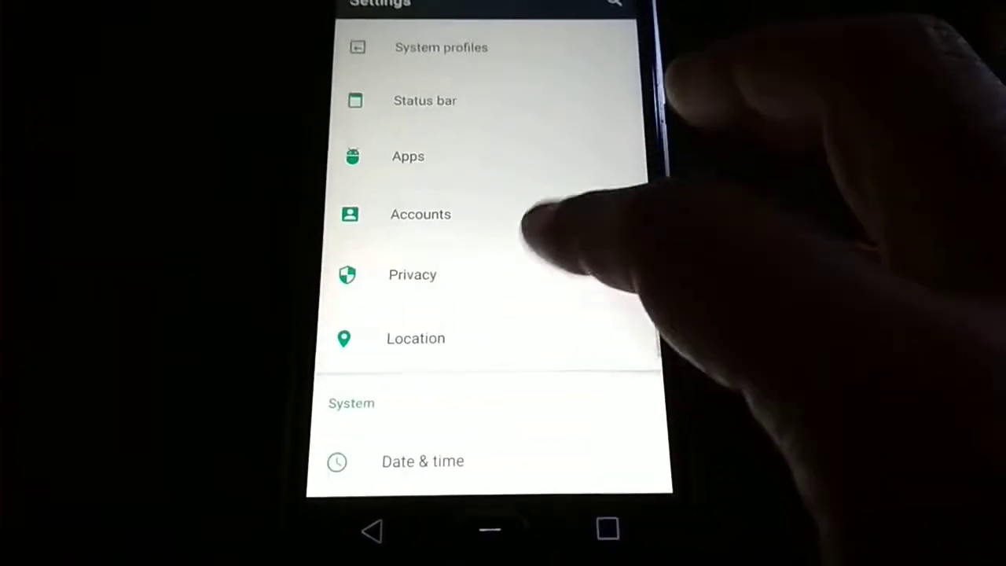
- Scroll the Settings list to entries like Buttons, Battery, Security, Memory and Users
scroll(down, 3)
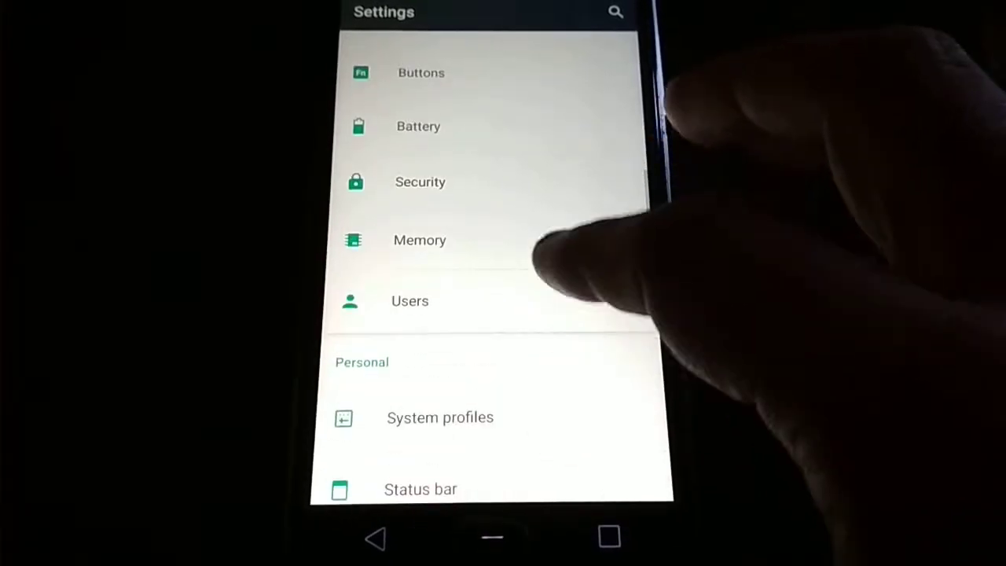